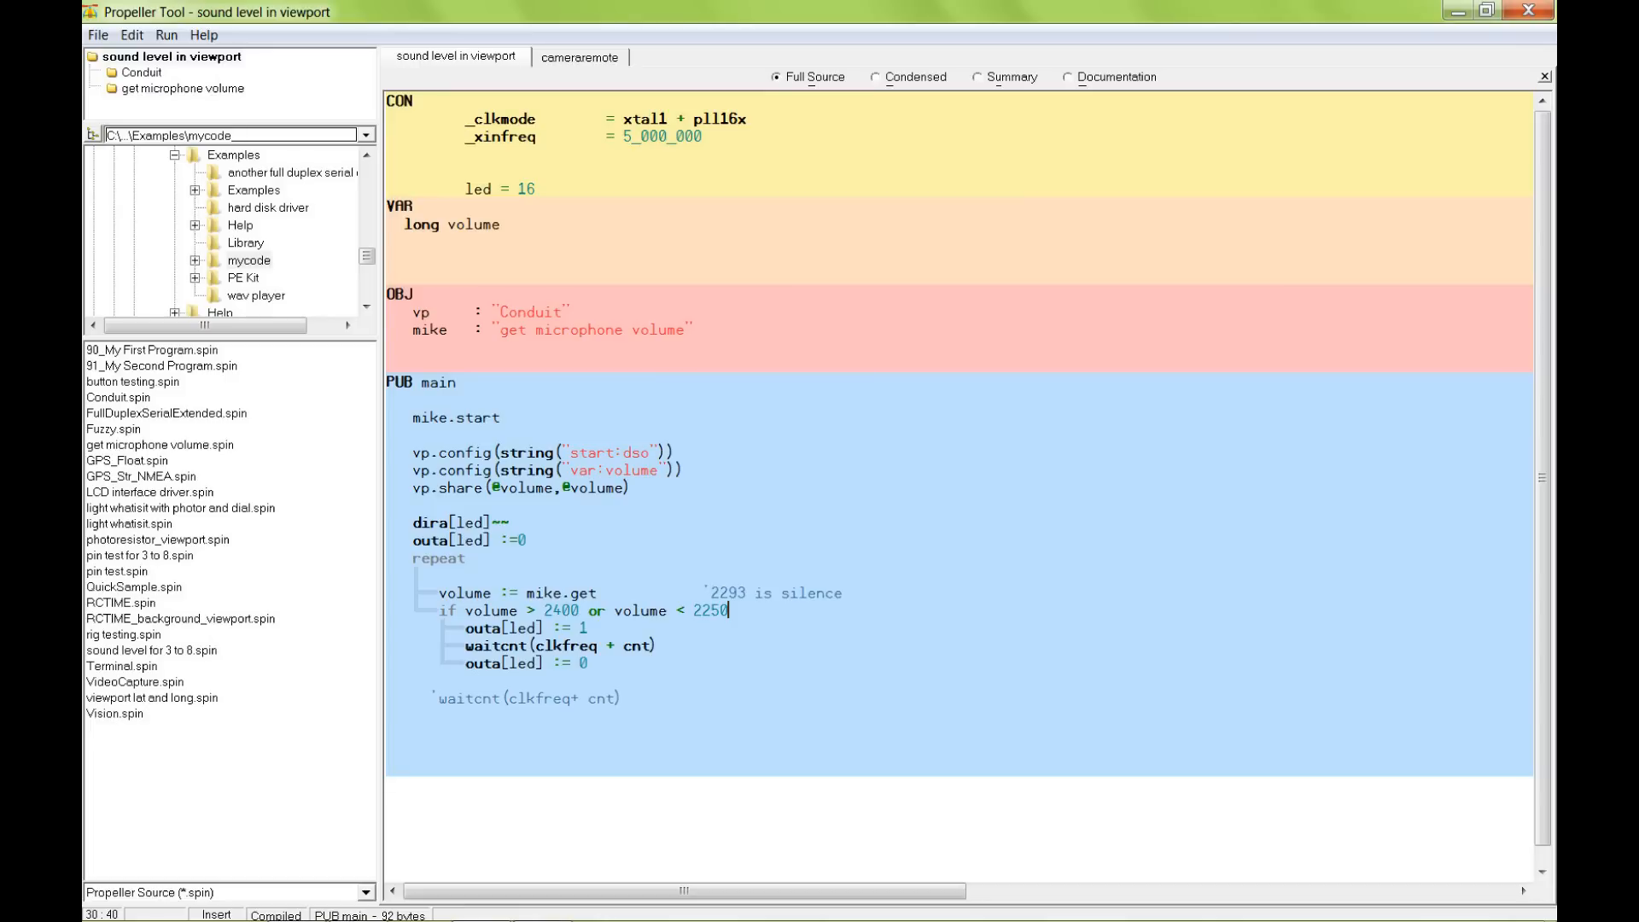
Open the 'get microphone volume' object source from the Object View in a new tab.
click(704, 57)
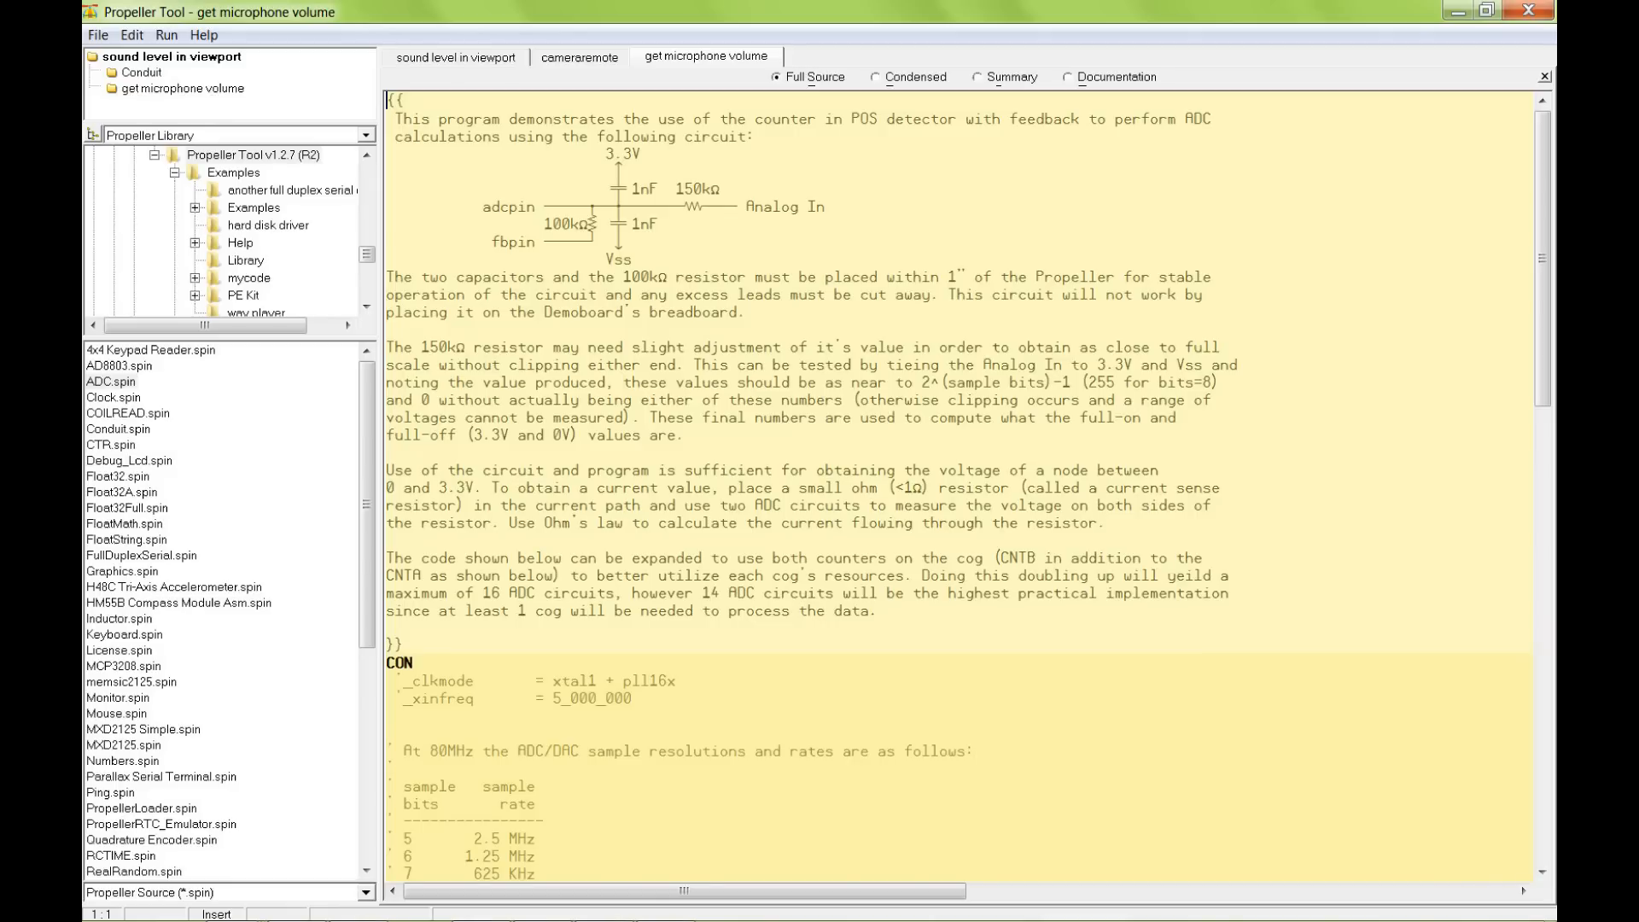